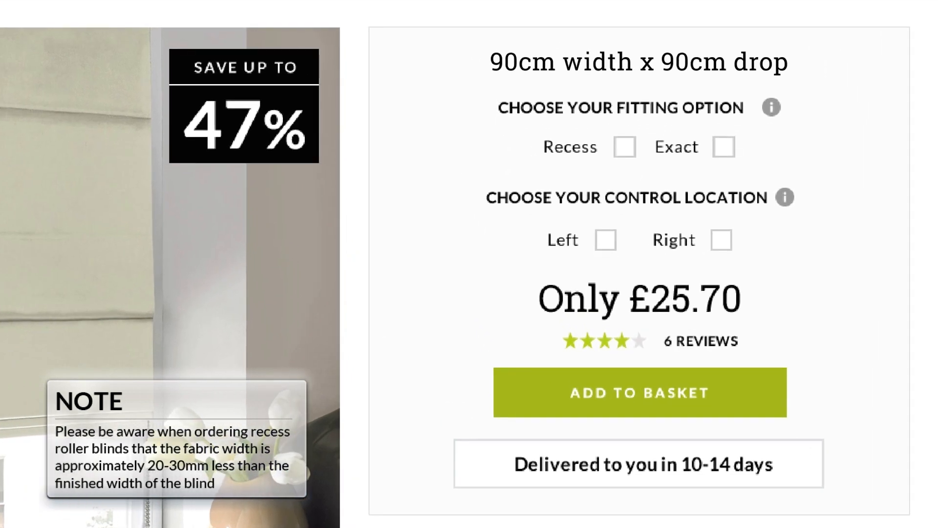
Tick the Recess fitting option for the 90cm x 90cm roller blind priced £25.70.
left_click(624, 147)
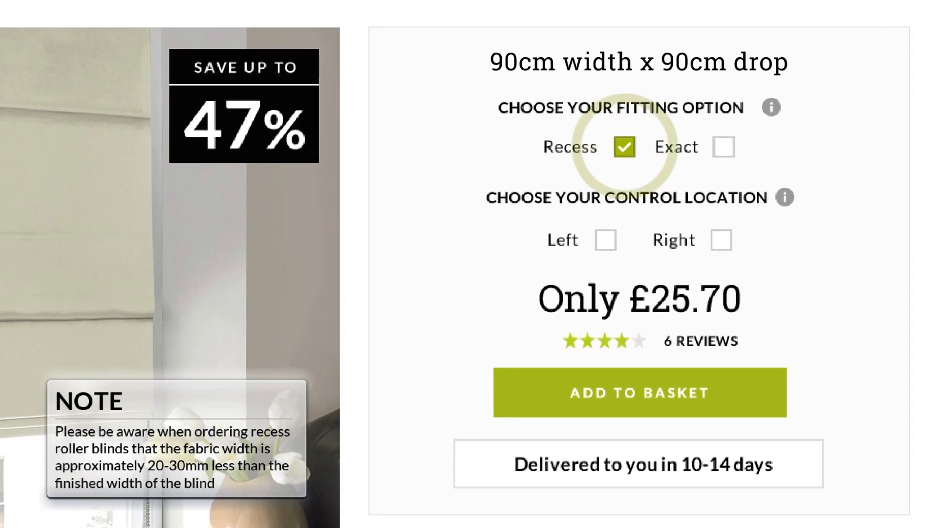